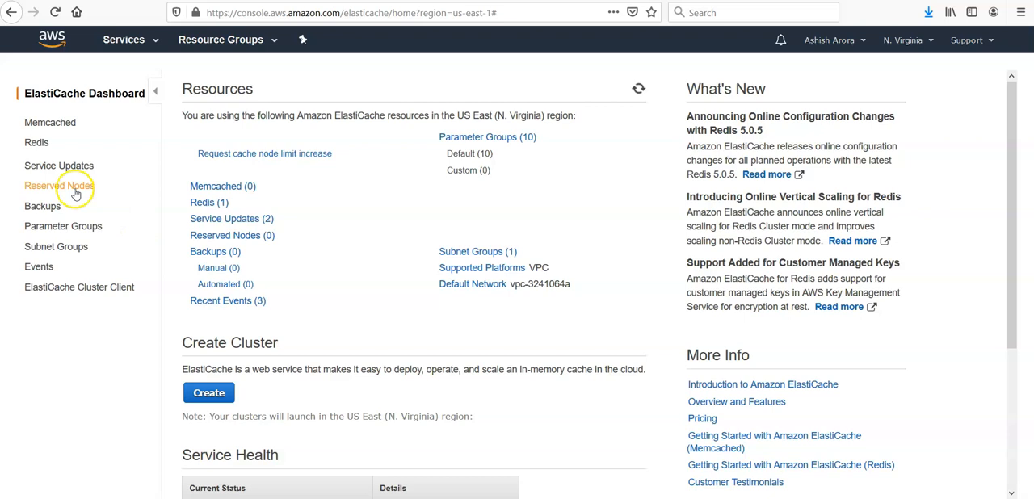
# Step: Show testasarcluster's details in the Redis list, then cancel the Delete Cluster dialog
pyautogui.click(36, 142)
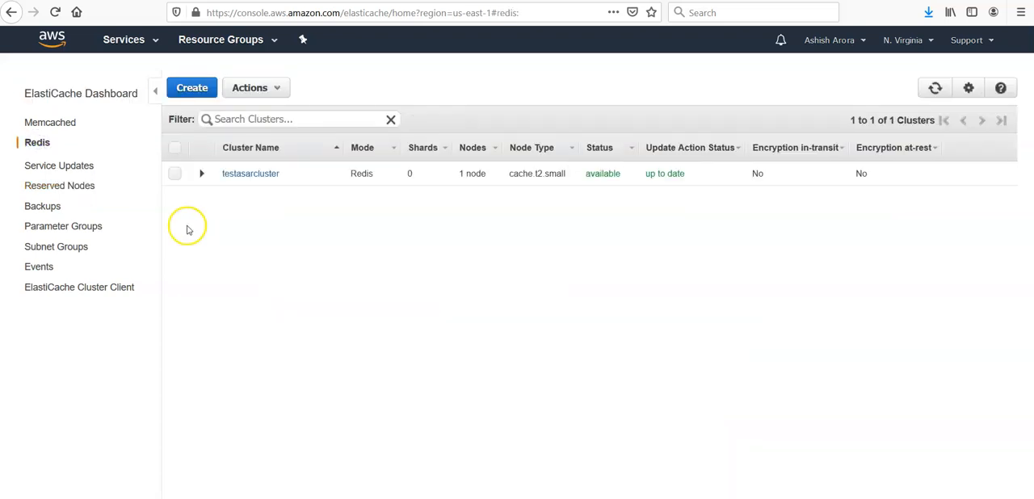
pyautogui.click(174, 173)
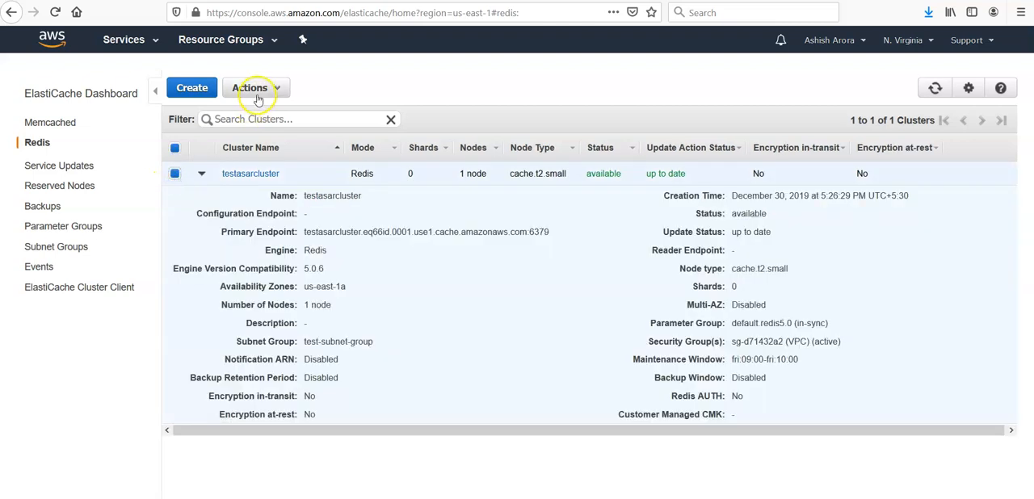
pyautogui.click(250, 88)
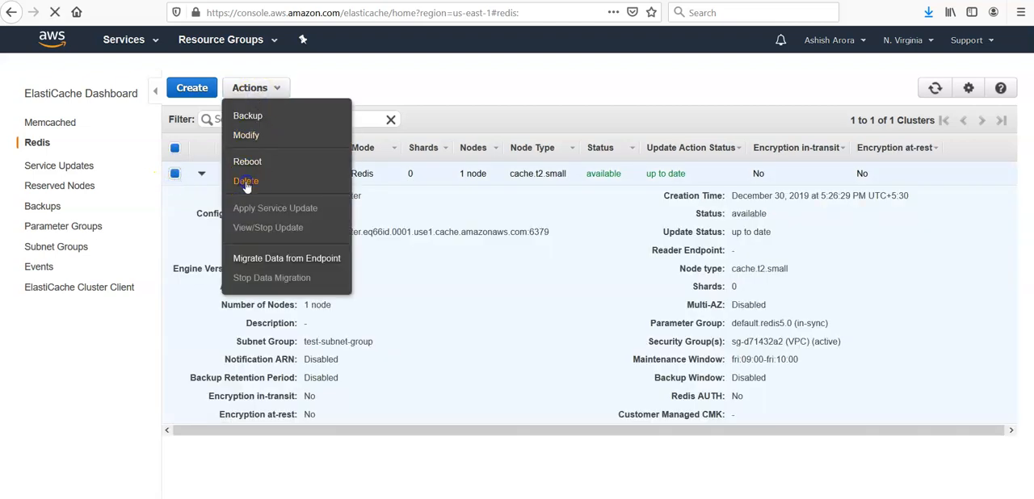
pyautogui.click(245, 180)
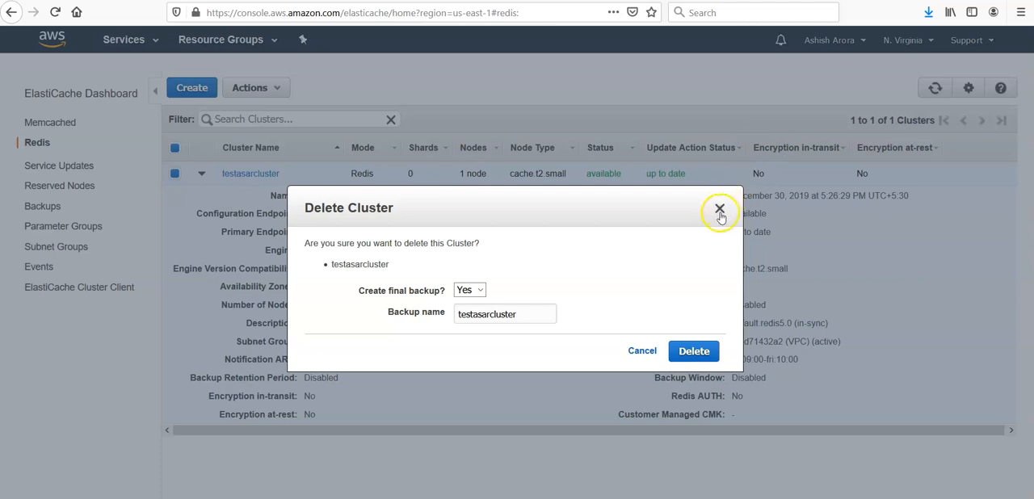
pyautogui.click(719, 209)
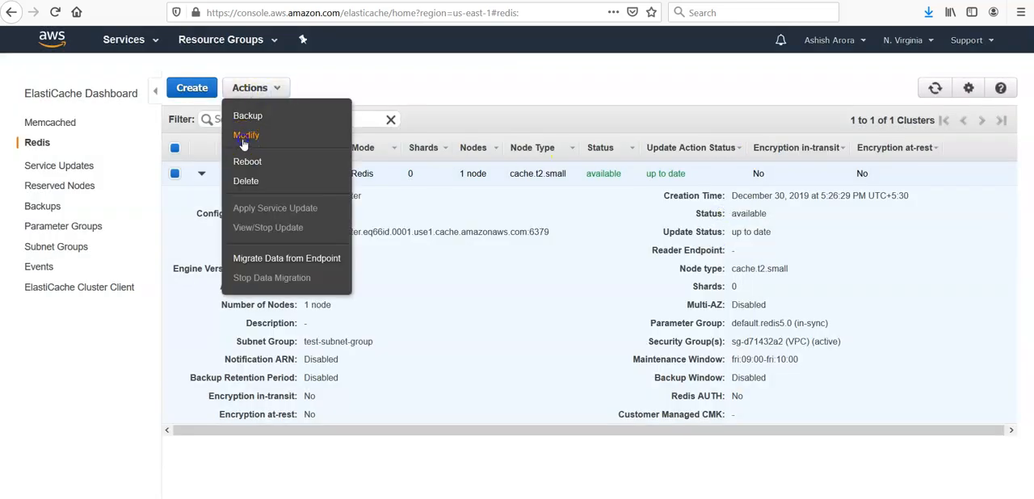
# Step: Add launch-wizard-1 and launch-wizard-2 to testasarcluster's VPC security groups and apply the modification
pyautogui.click(246, 135)
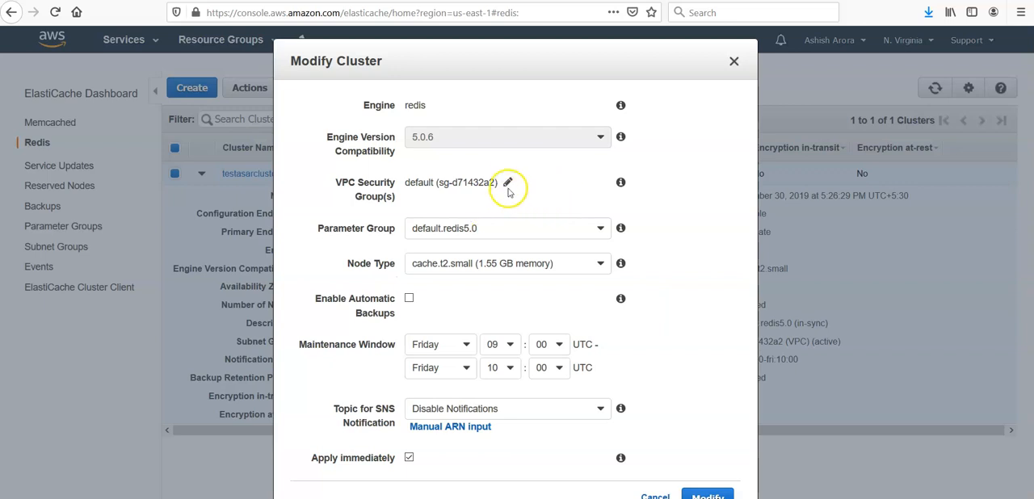
pyautogui.click(507, 182)
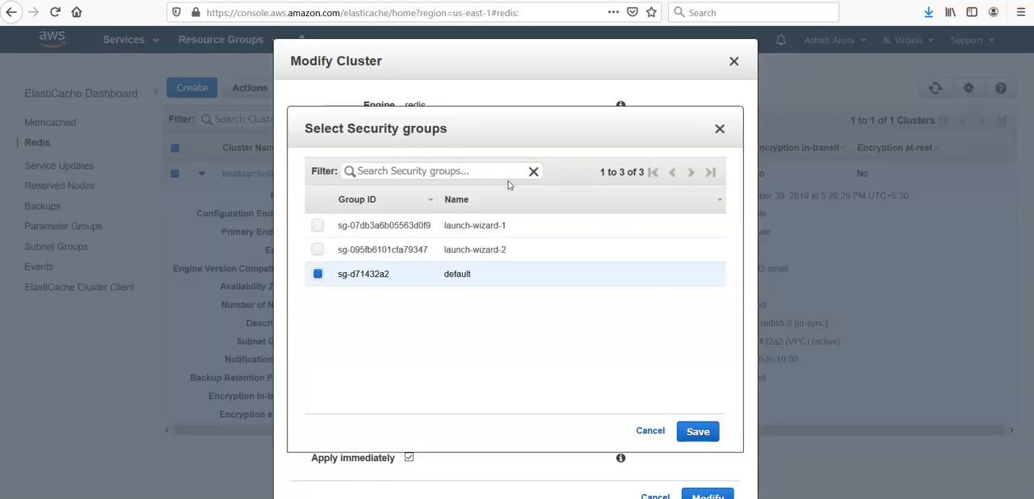
pyautogui.click(317, 225)
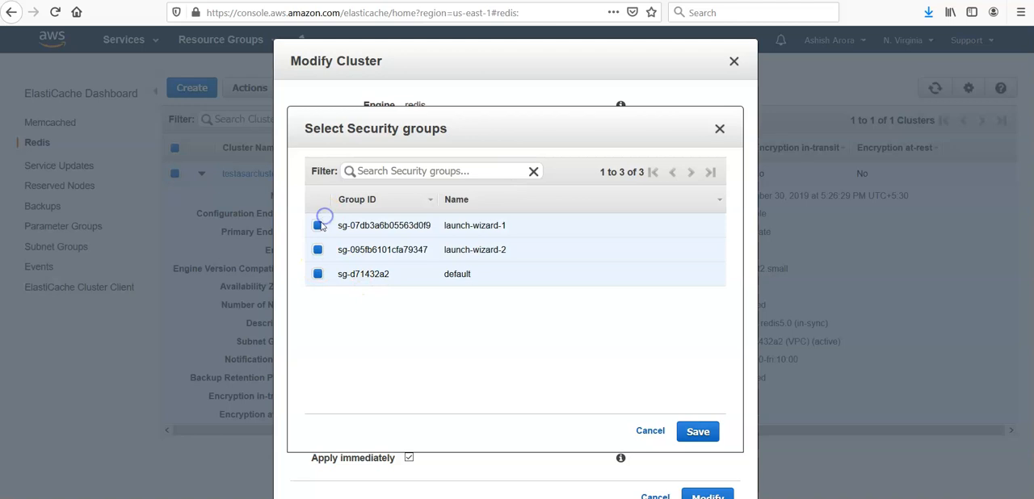
pyautogui.click(698, 432)
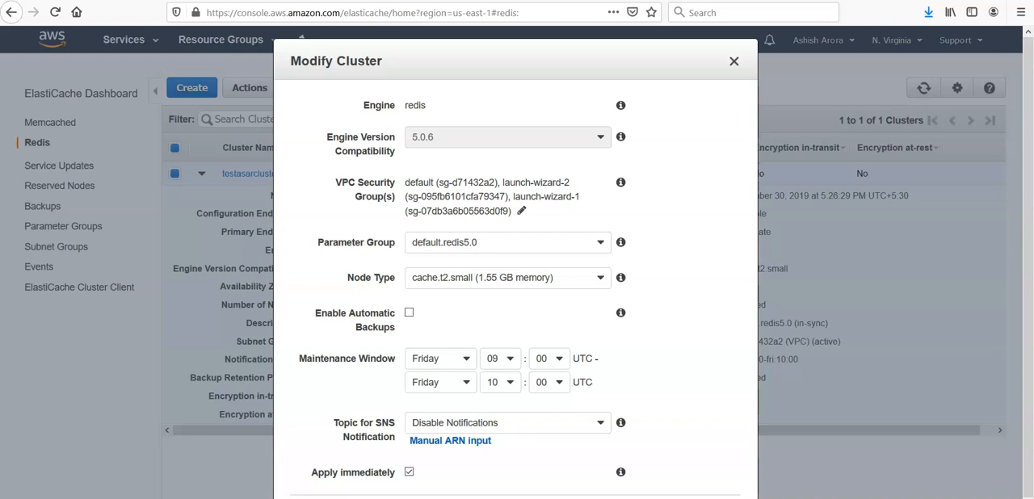
pyautogui.click(734, 61)
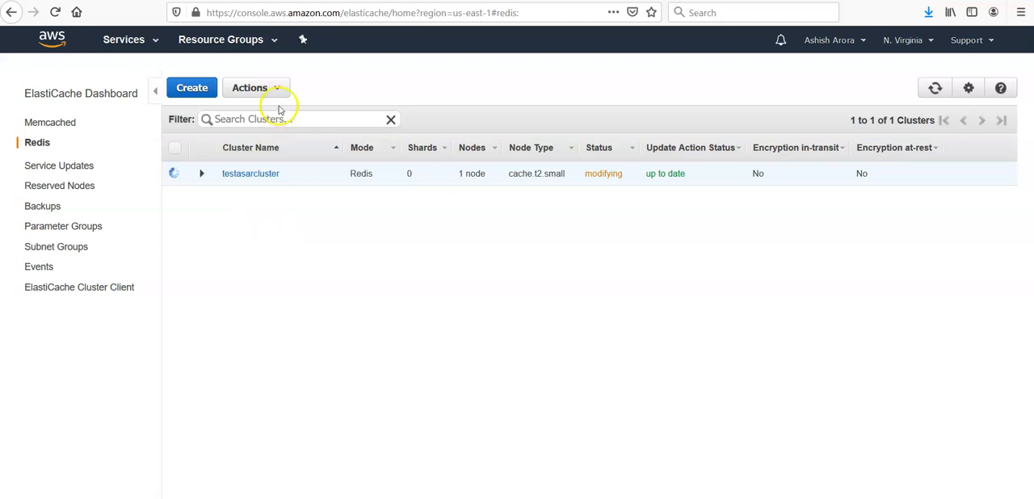
# Step: Check the greyed-out Actions menu while testasarcluster modifies, then wait for status available
pyautogui.click(255, 88)
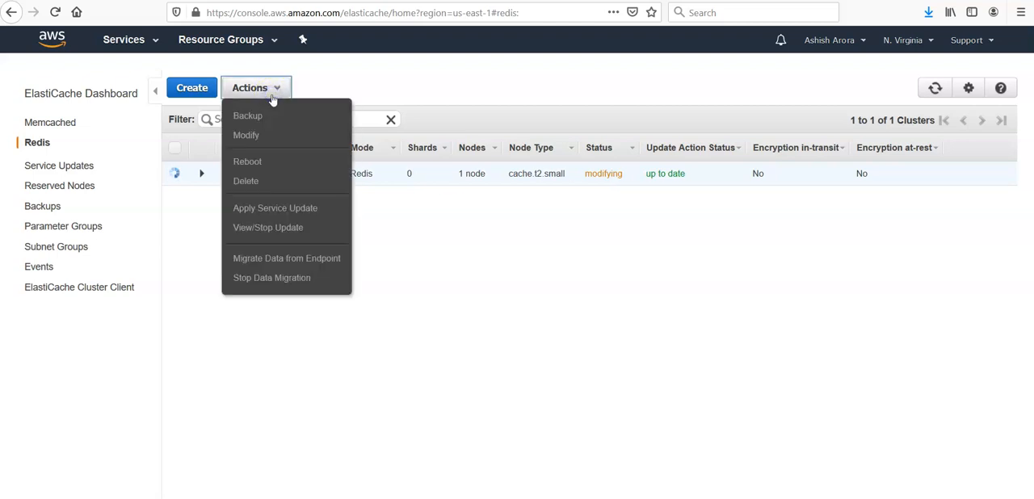
pyautogui.moveTo(271, 181)
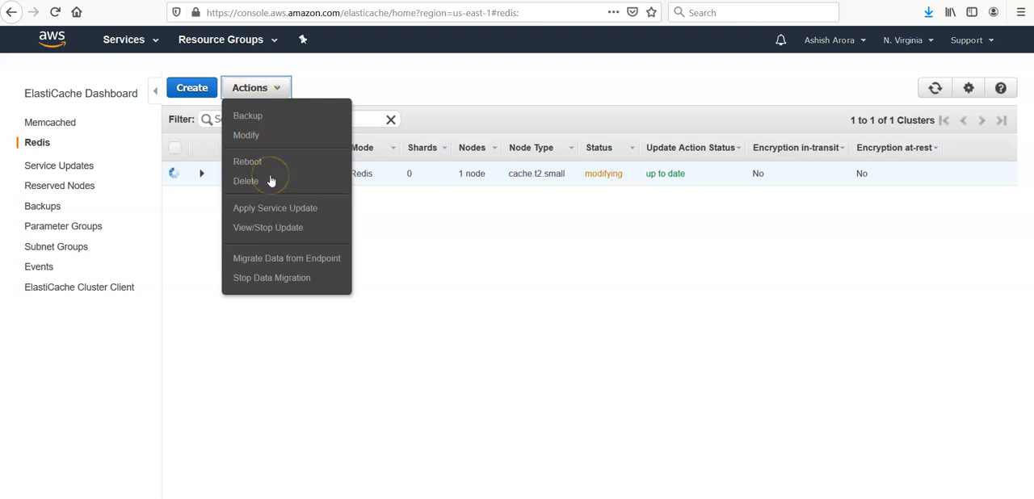
pyautogui.moveTo(280, 208)
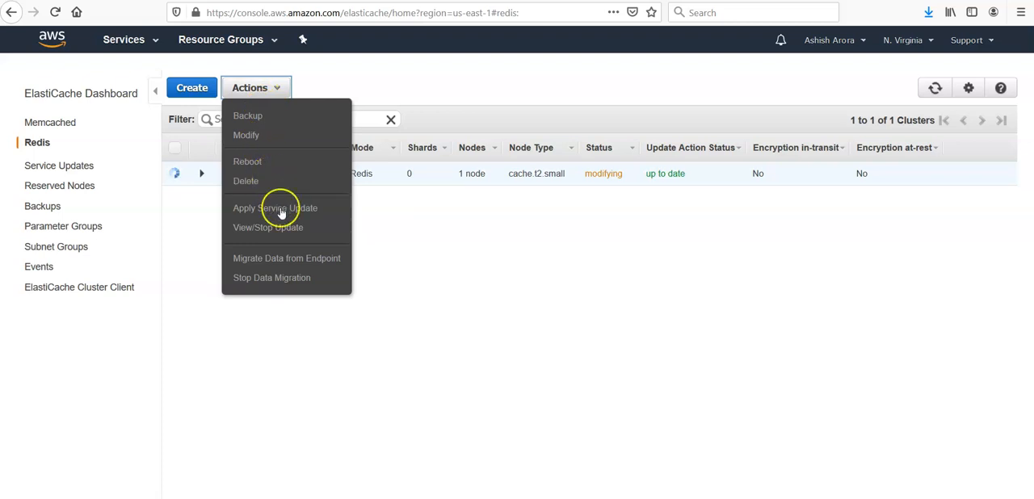
pyautogui.moveTo(281, 267)
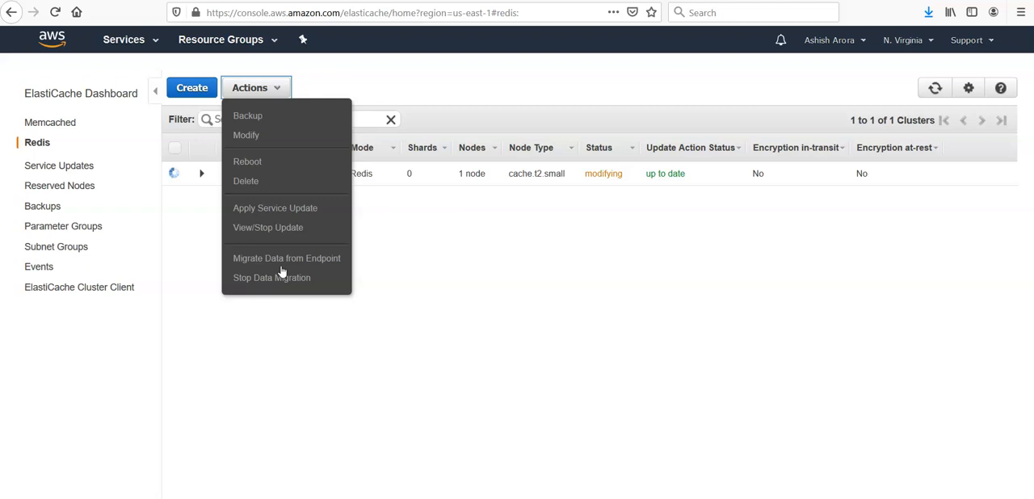
pyautogui.click(314, 362)
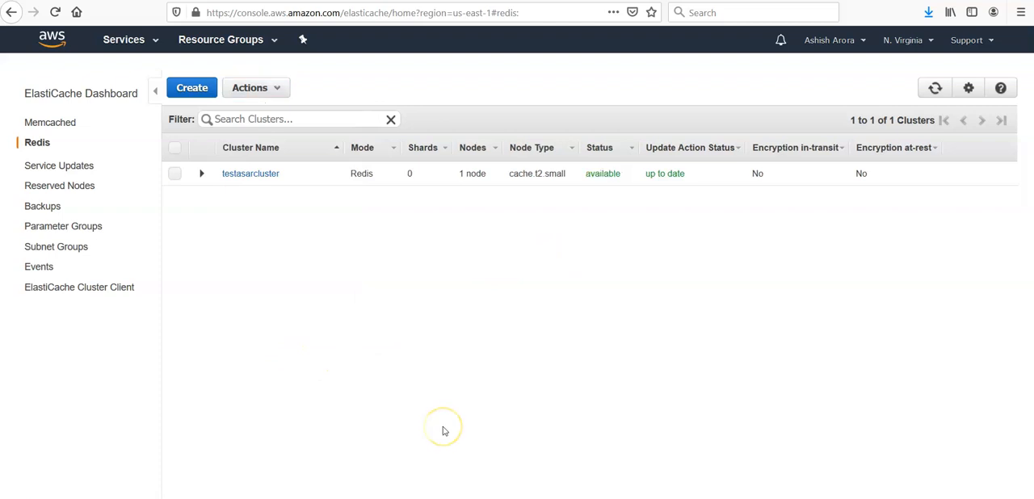
pyautogui.moveTo(627, 203)
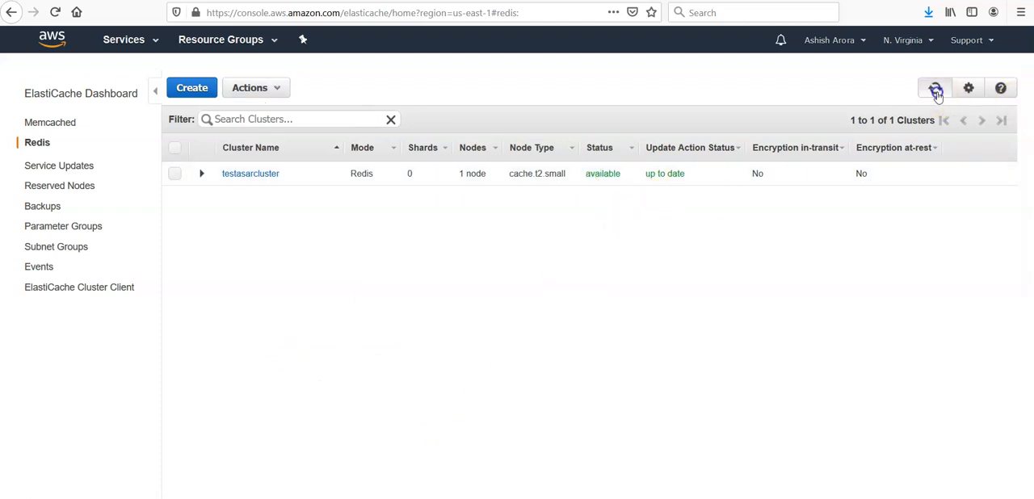
# Step: Refresh the cluster list and delete testasarcluster with Create final backup set to No
pyautogui.click(935, 88)
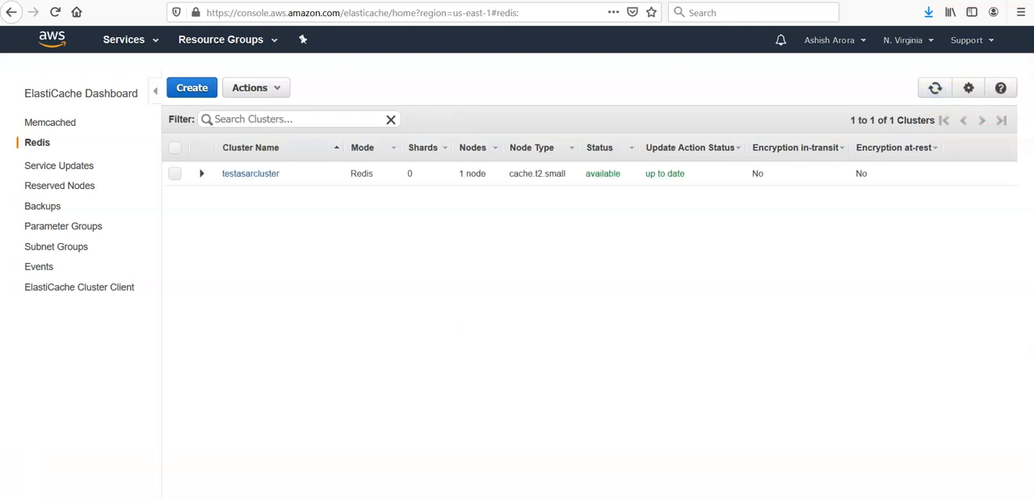
pyautogui.click(202, 173)
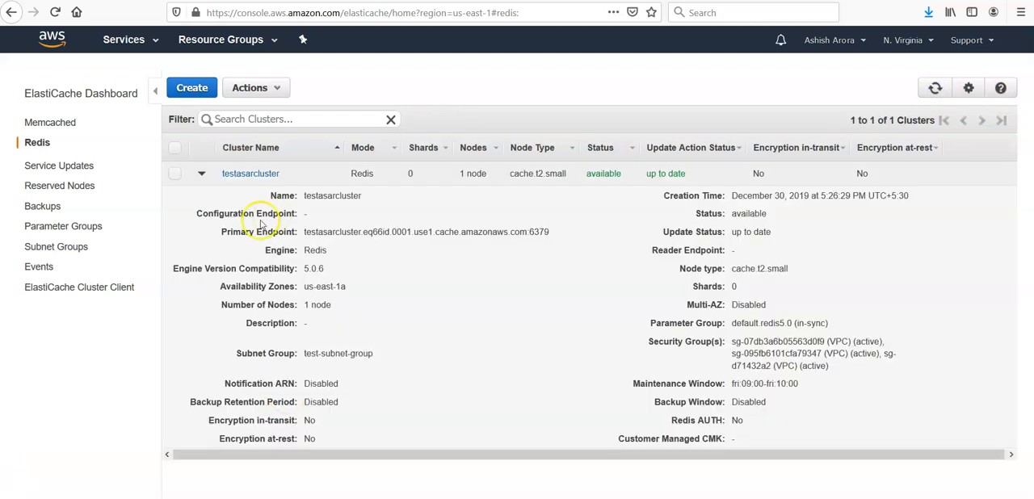
pyautogui.click(255, 87)
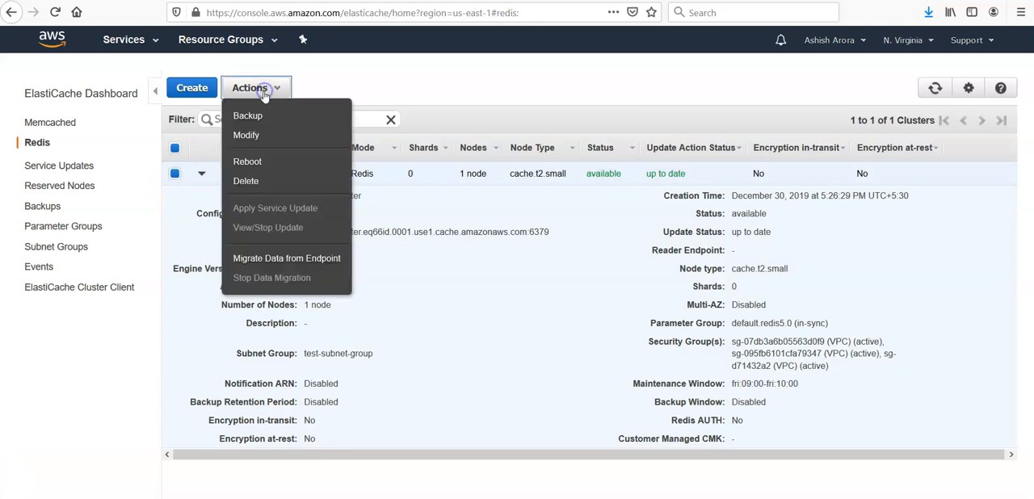
pyautogui.click(246, 181)
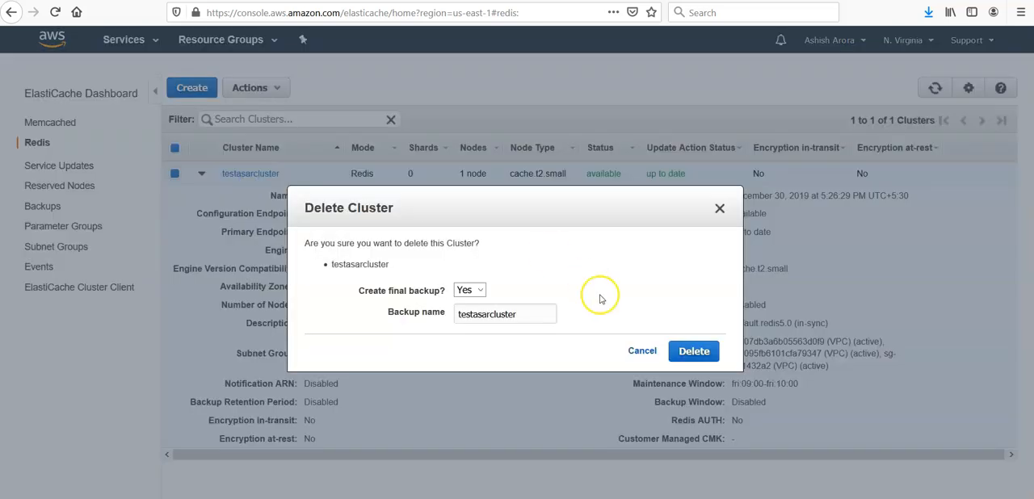
pyautogui.click(469, 290)
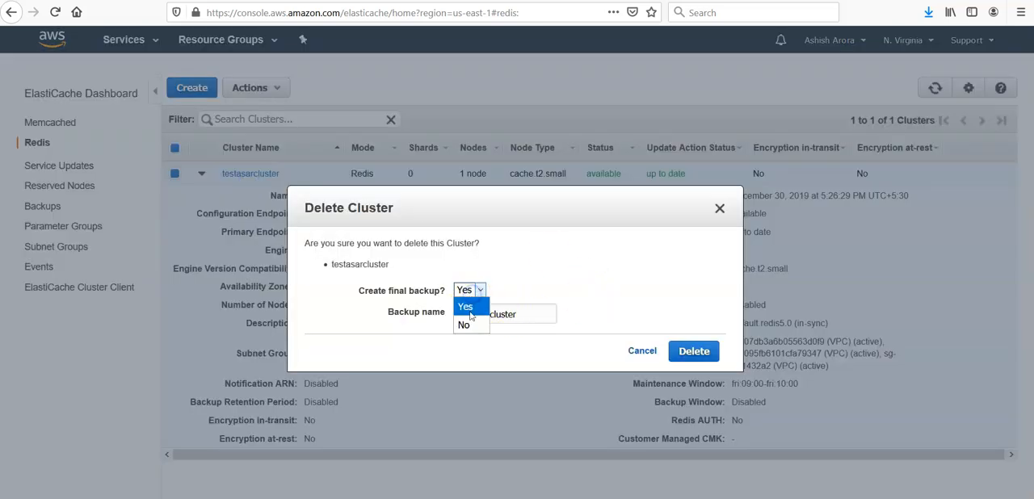
pyautogui.click(464, 324)
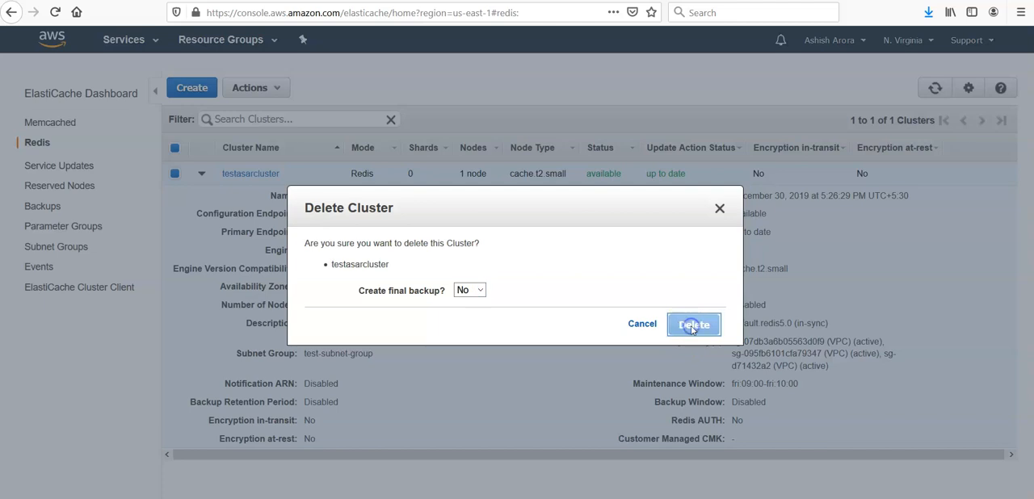
pyautogui.click(693, 324)
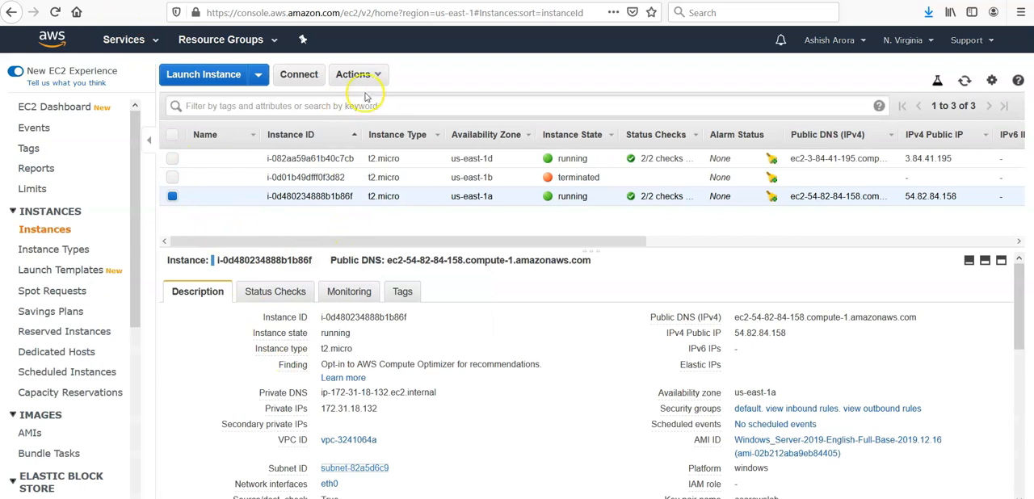
# Step: Terminate instances i-0d480234888b1b86f and i-082aa59a61b40c7cb
pyautogui.click(353, 74)
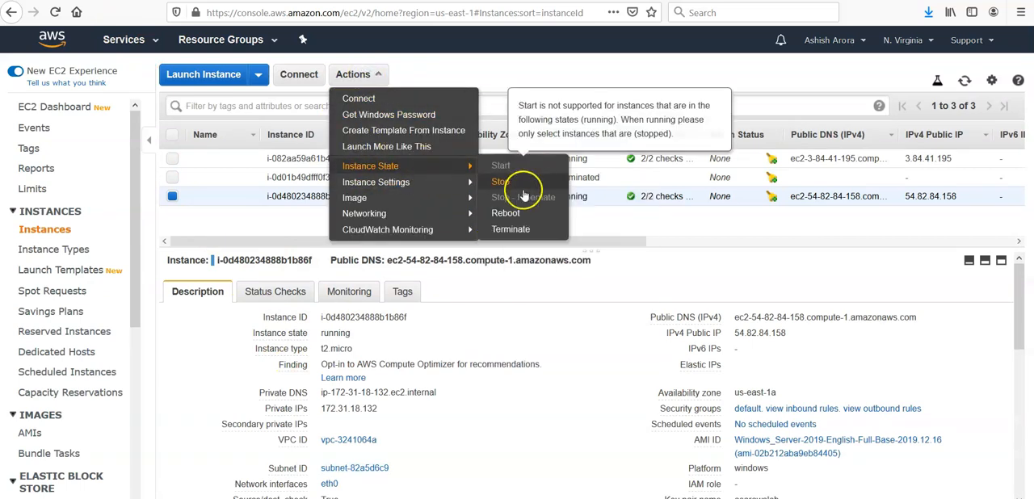
pyautogui.click(511, 229)
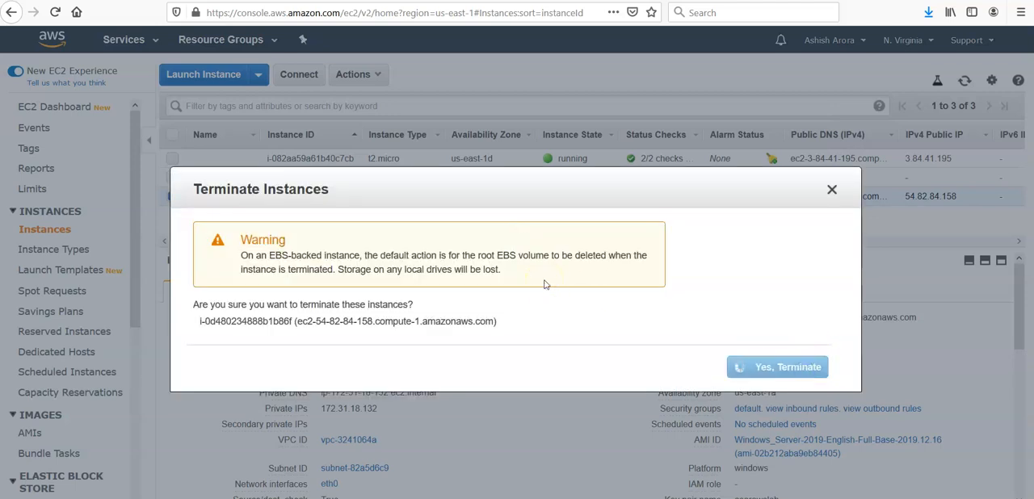
pyautogui.click(777, 367)
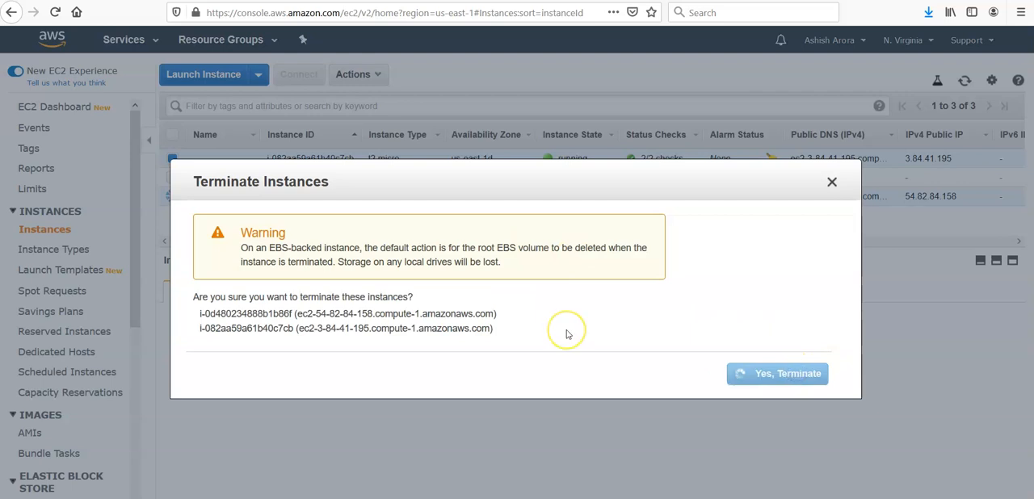
pyautogui.click(777, 374)
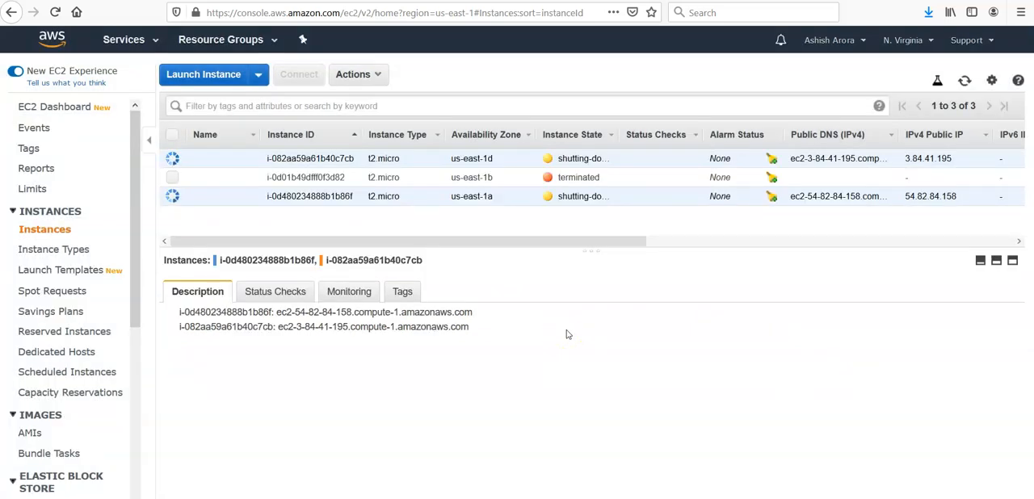
pyautogui.moveTo(123, 339)
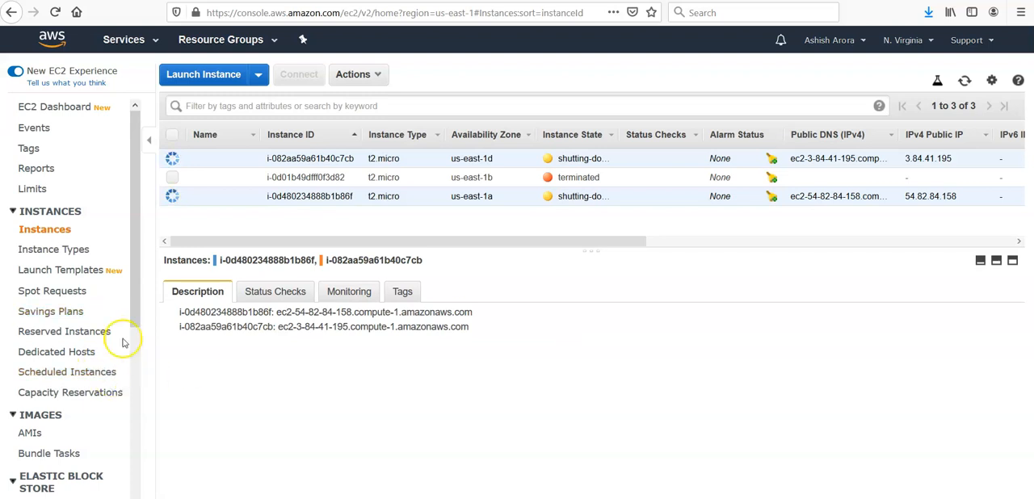
# Step: Select the default security group sg-d71432a2 and start editing its inbound rules
pyautogui.scroll(-3)
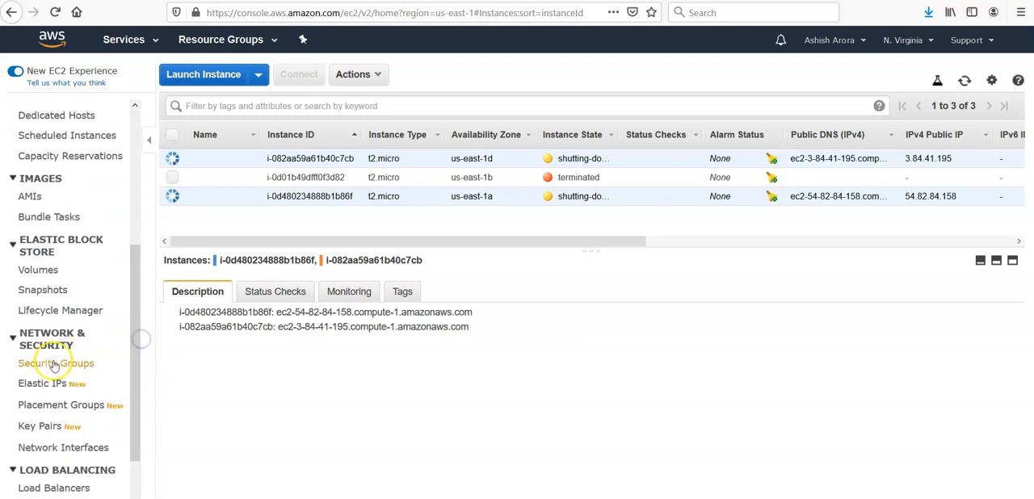
pyautogui.click(61, 363)
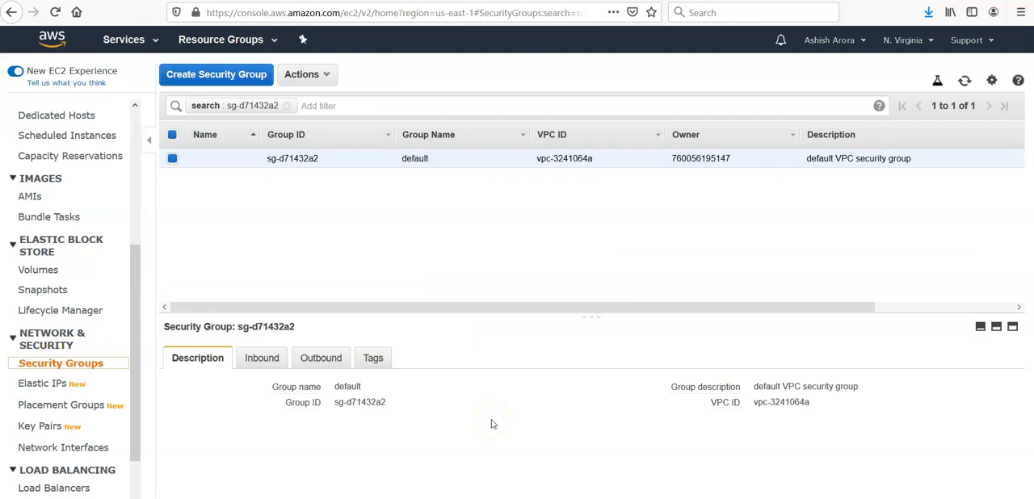
pyautogui.click(261, 358)
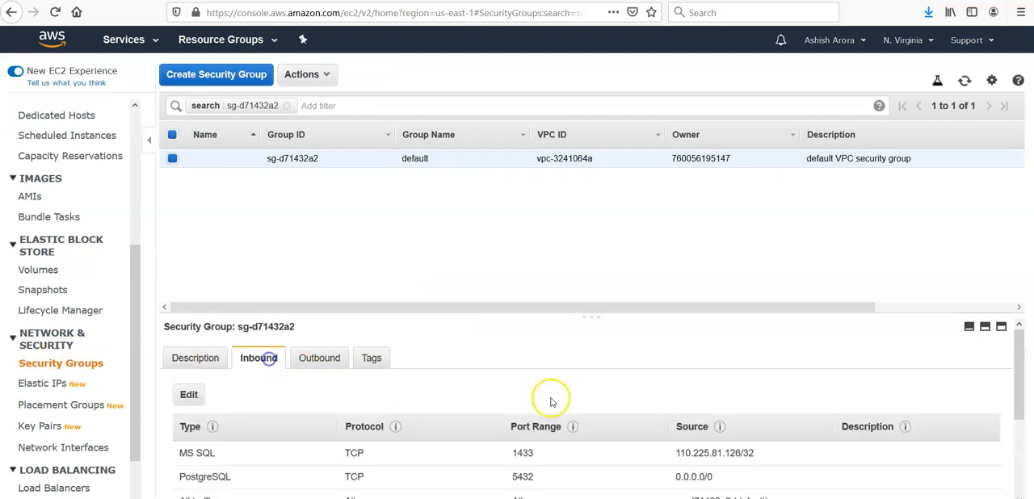
pyautogui.scroll(-3)
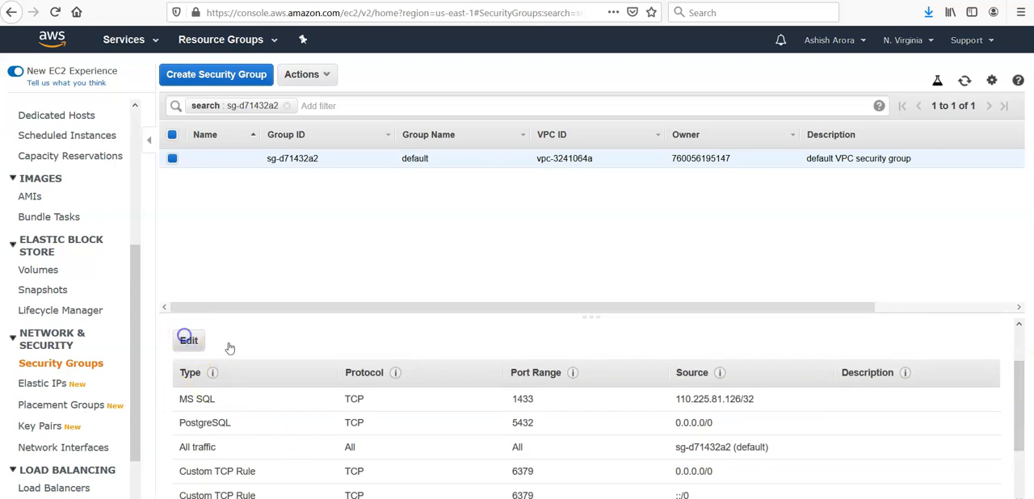
pyautogui.click(188, 340)
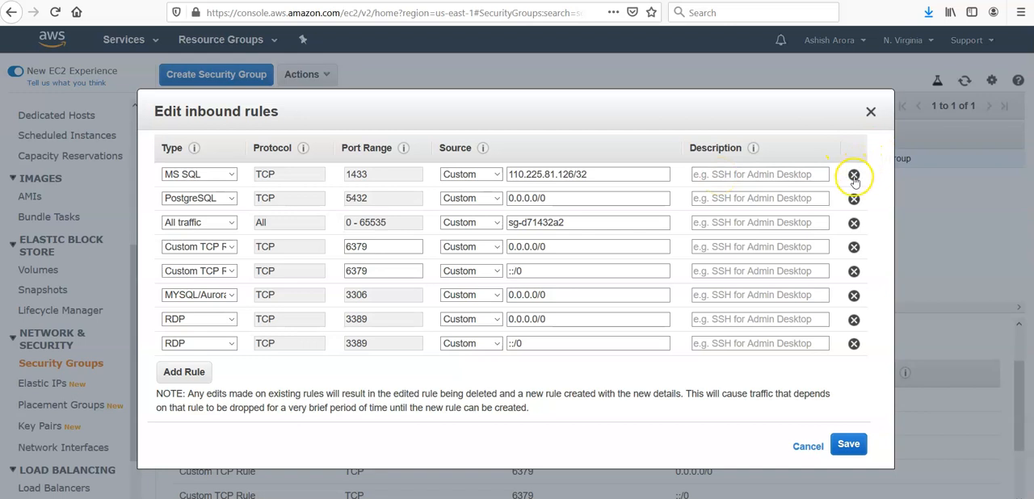
# Step: Remove the MS SQL, All traffic and port 6379 rules, set RDP source to My IP, and save
pyautogui.click(854, 174)
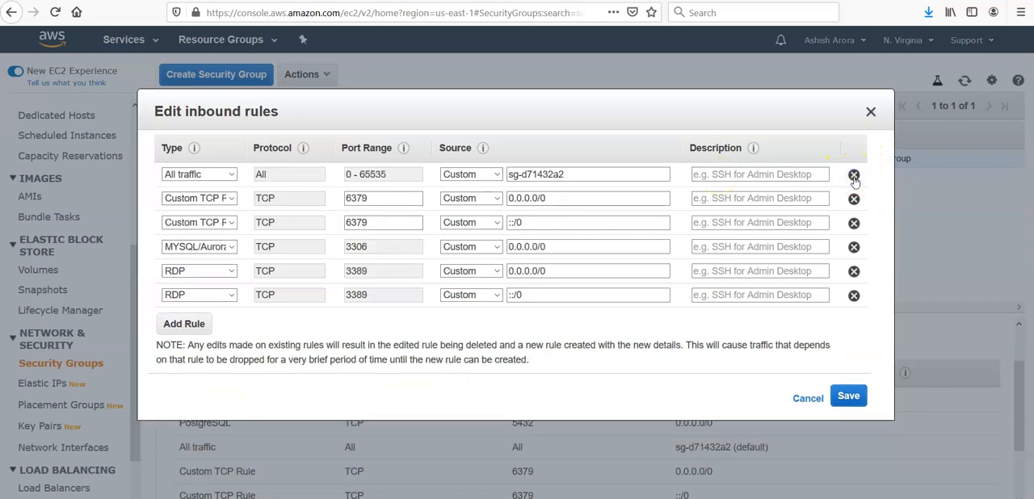
pyautogui.click(854, 174)
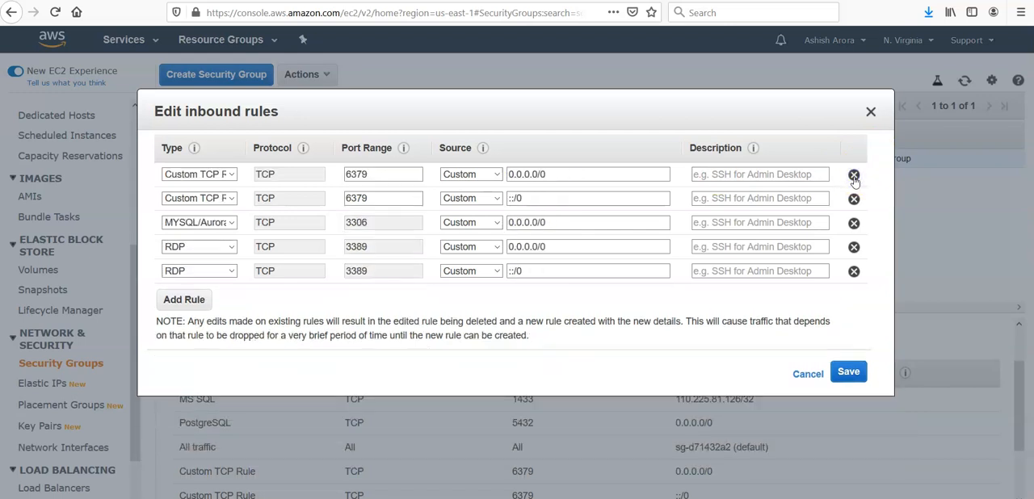
pyautogui.click(854, 174)
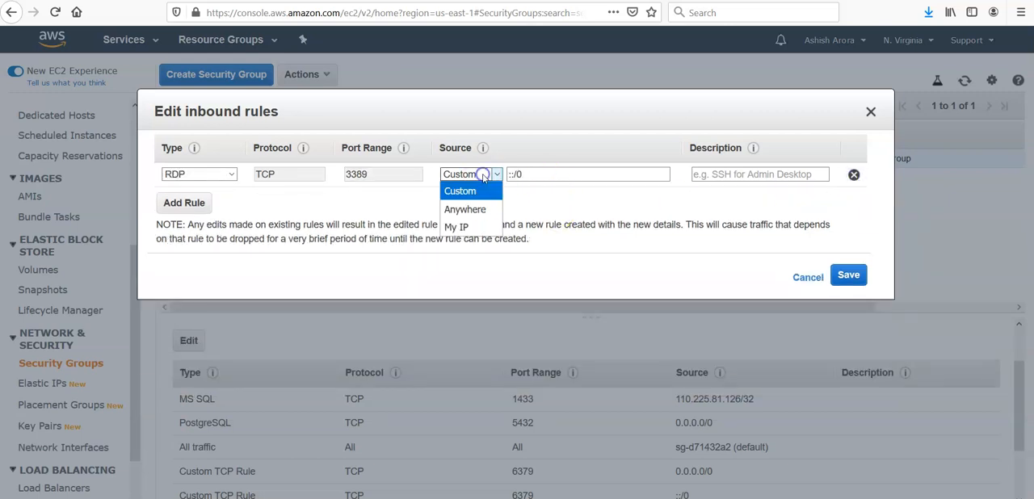
pyautogui.click(457, 226)
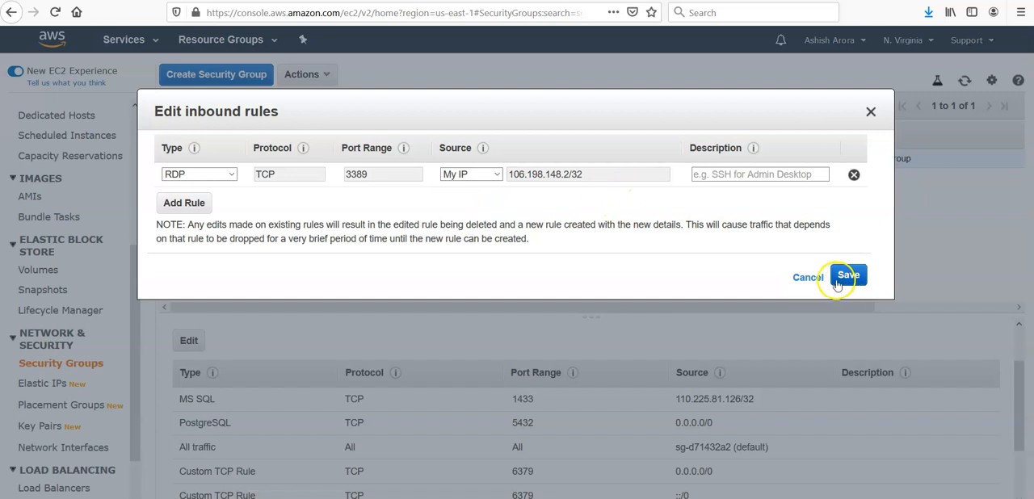
pyautogui.click(848, 275)
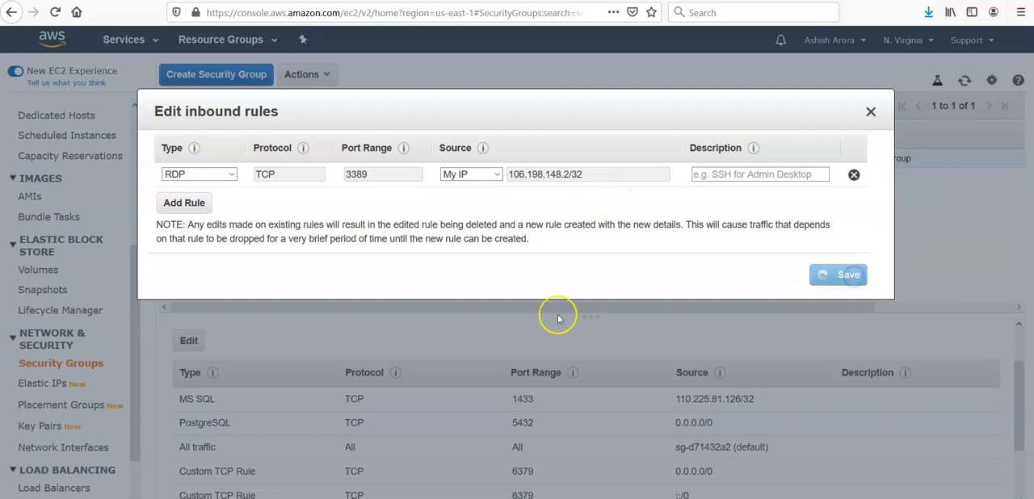
pyautogui.click(839, 274)
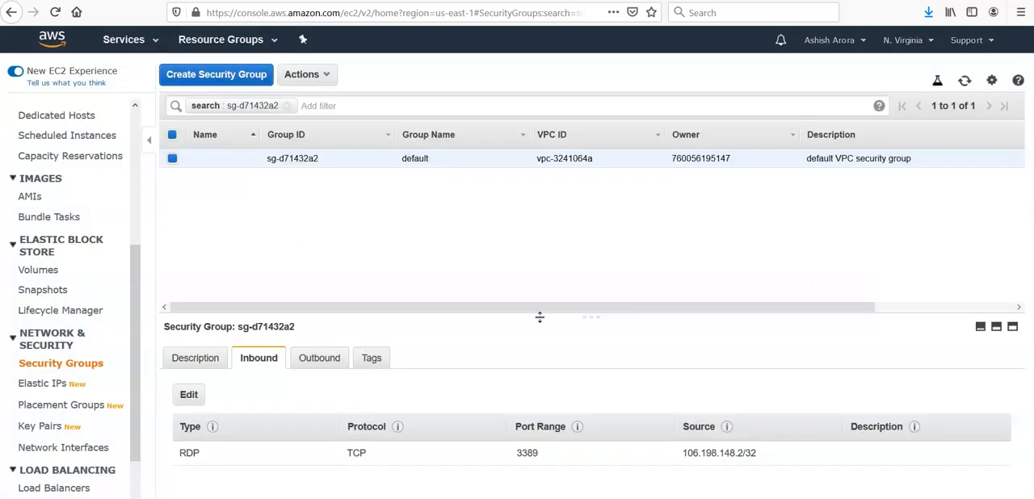